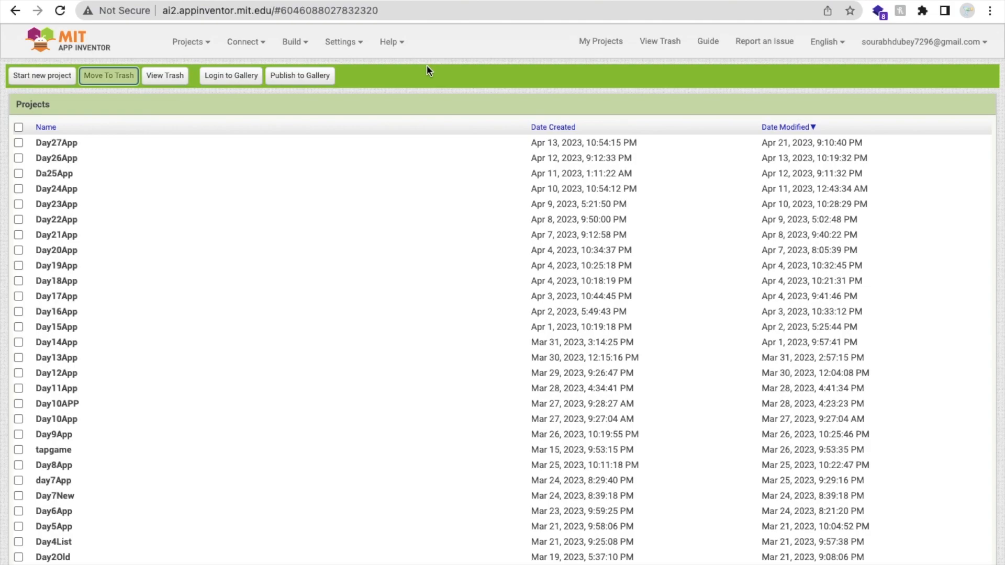
Start a new project named Day28App and confirm its creation
{"action": "left_click", "coordinate": [42, 76]}
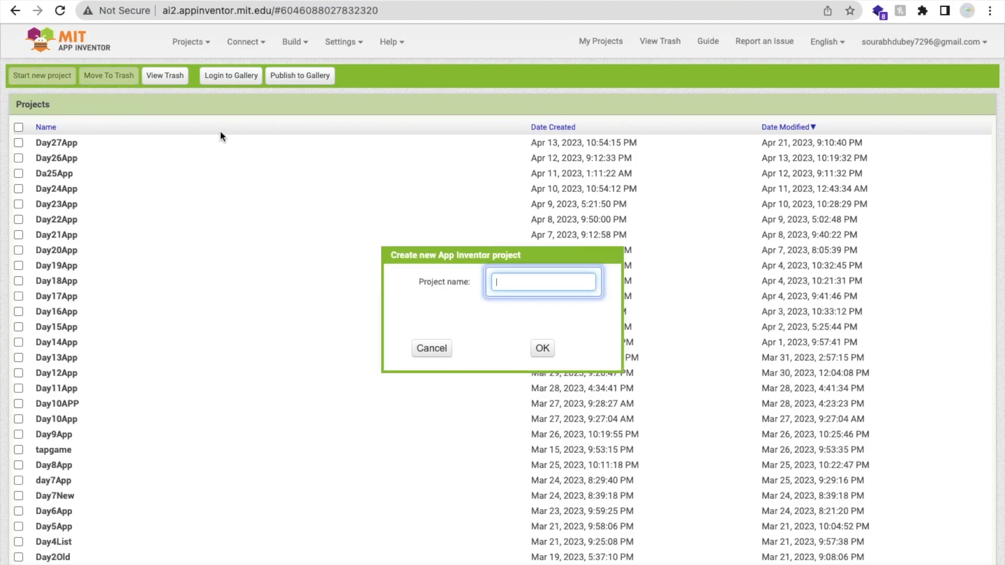
{"action": "type", "text": "Day28Ap"}
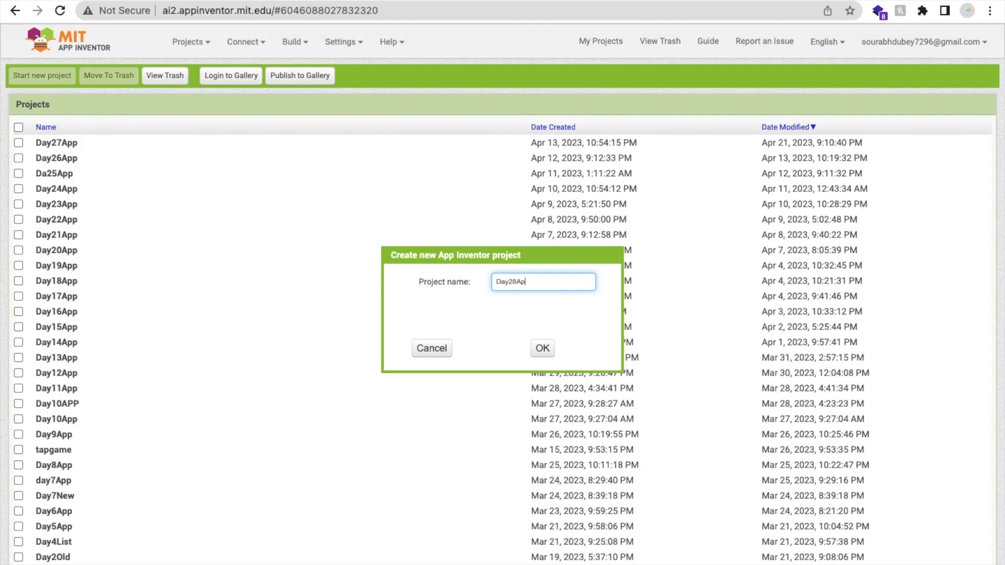
{"action": "left_click", "coordinate": [541, 348]}
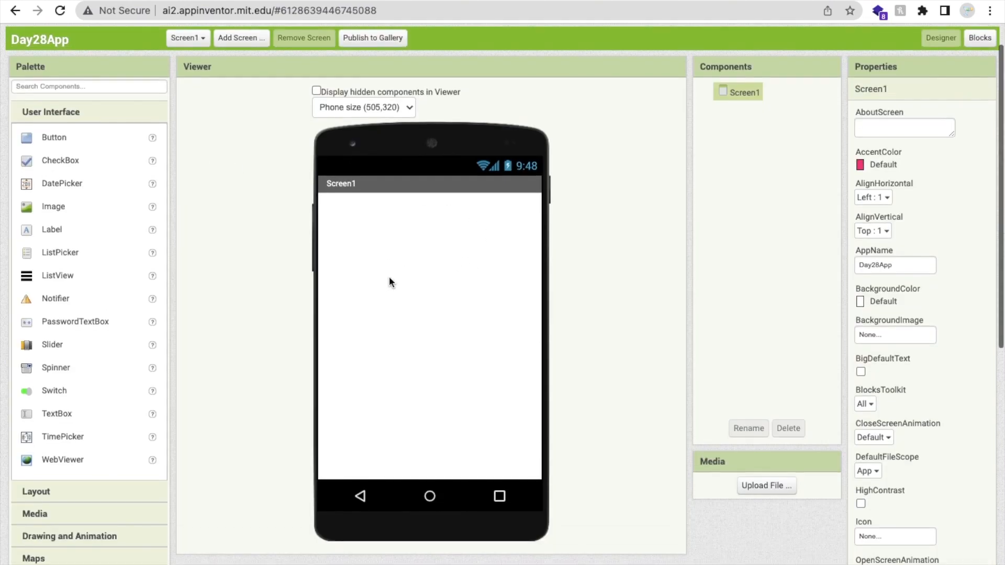
Add OrientationSensor1 from the Sensors palette onto Screen1
{"action": "scroll", "scroll_direction": "down", "scroll_amount": 3}
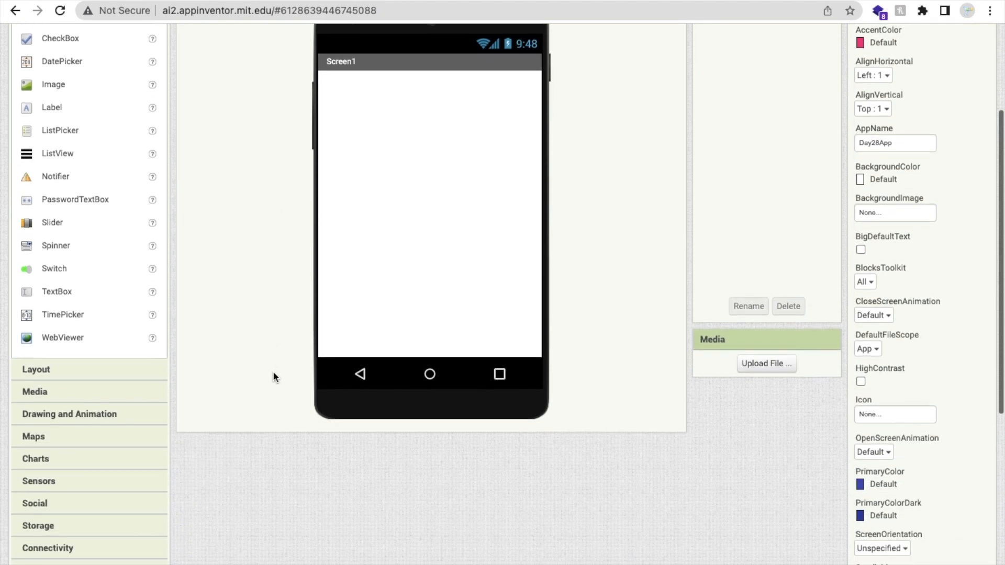
{"action": "scroll", "scroll_direction": "down", "scroll_amount": 3}
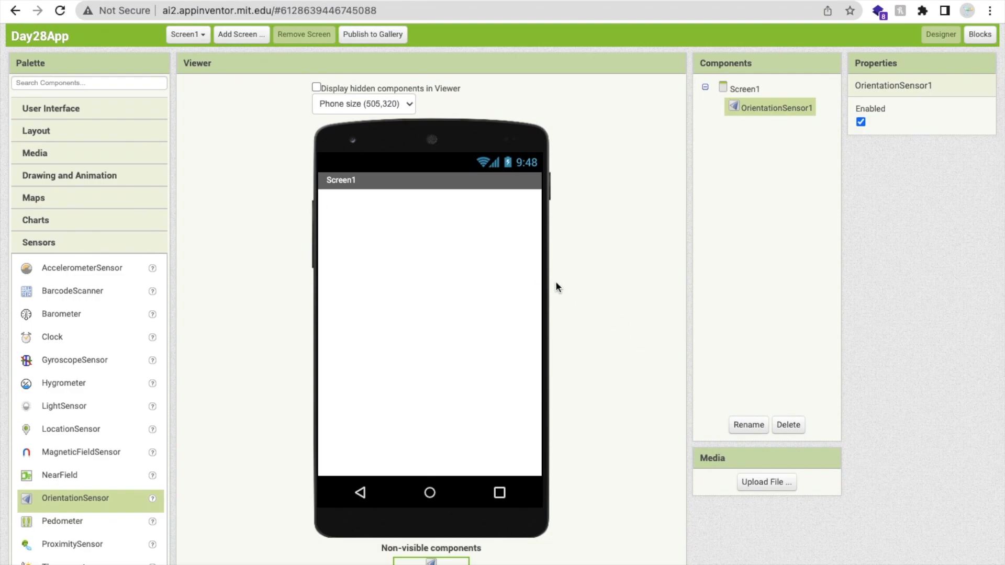
{"action": "mouse_move", "coordinate": [367, 225]}
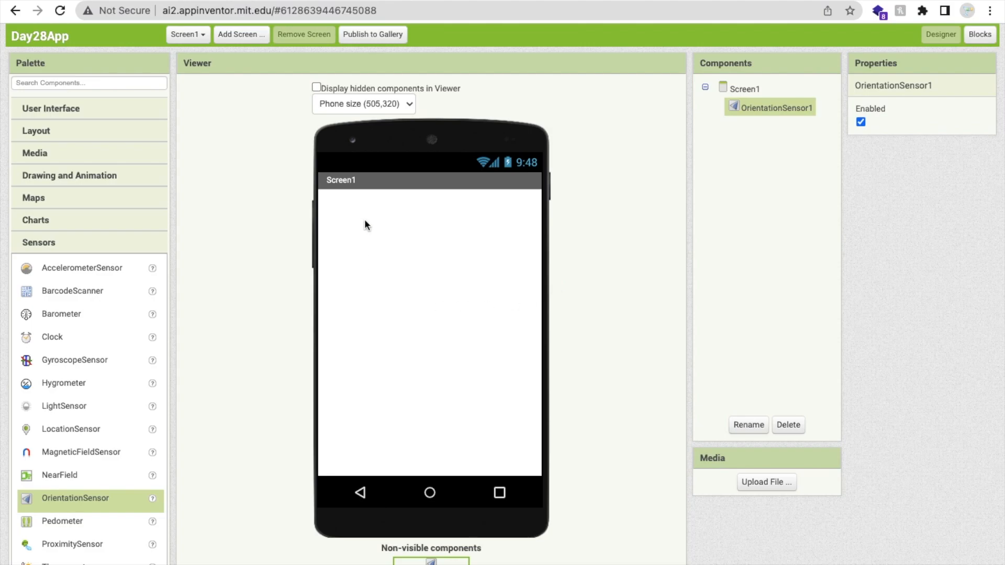
{"action": "mouse_move", "coordinate": [464, 527]}
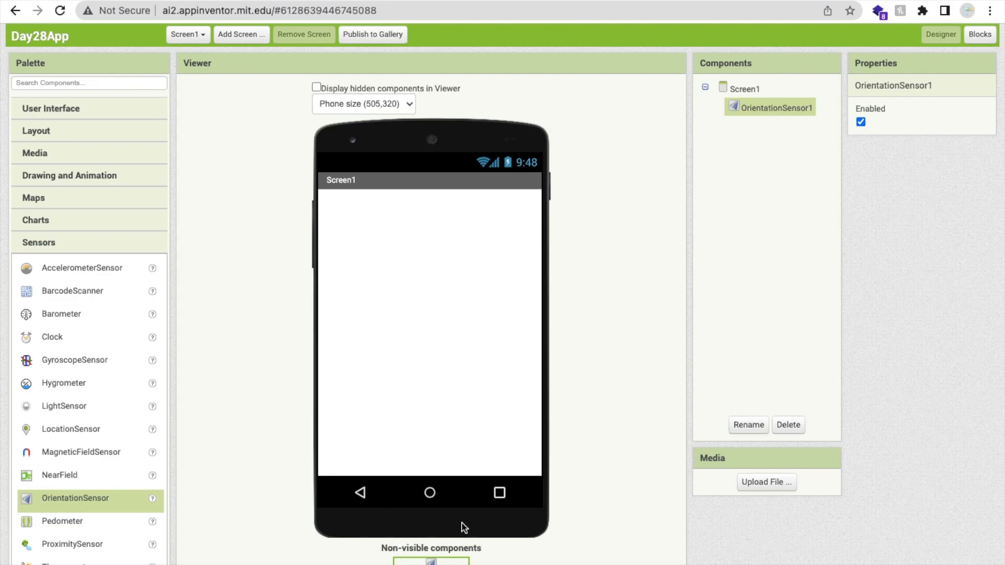
{"action": "mouse_move", "coordinate": [420, 389]}
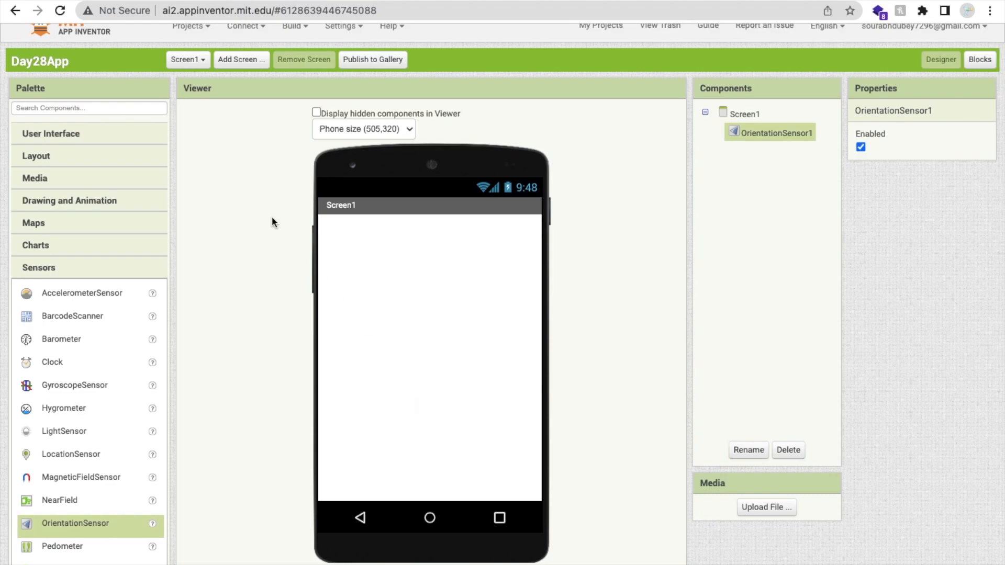
{"action": "scroll", "scroll_direction": "down", "scroll_amount": 3}
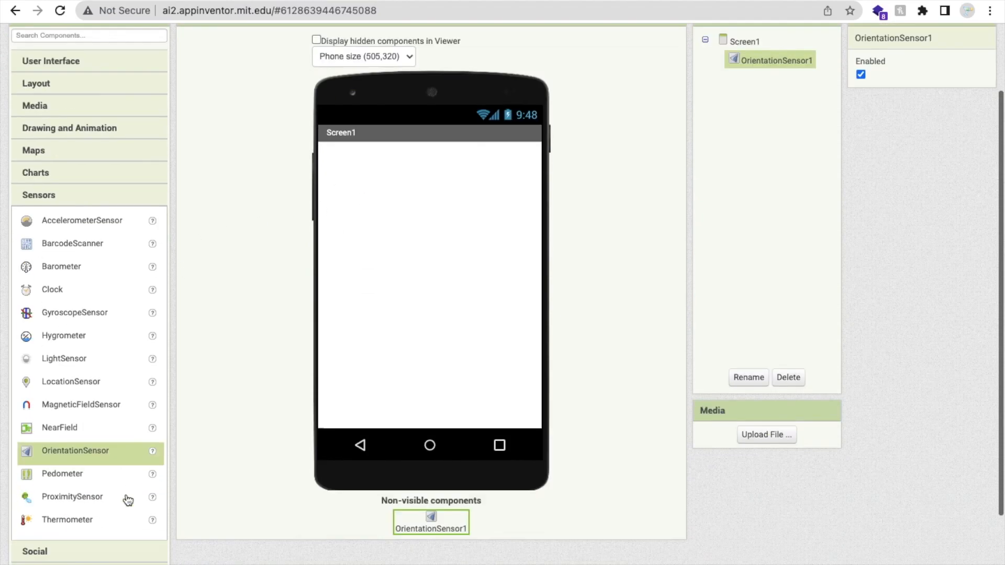
{"action": "scroll", "scroll_direction": "down", "scroll_amount": 3}
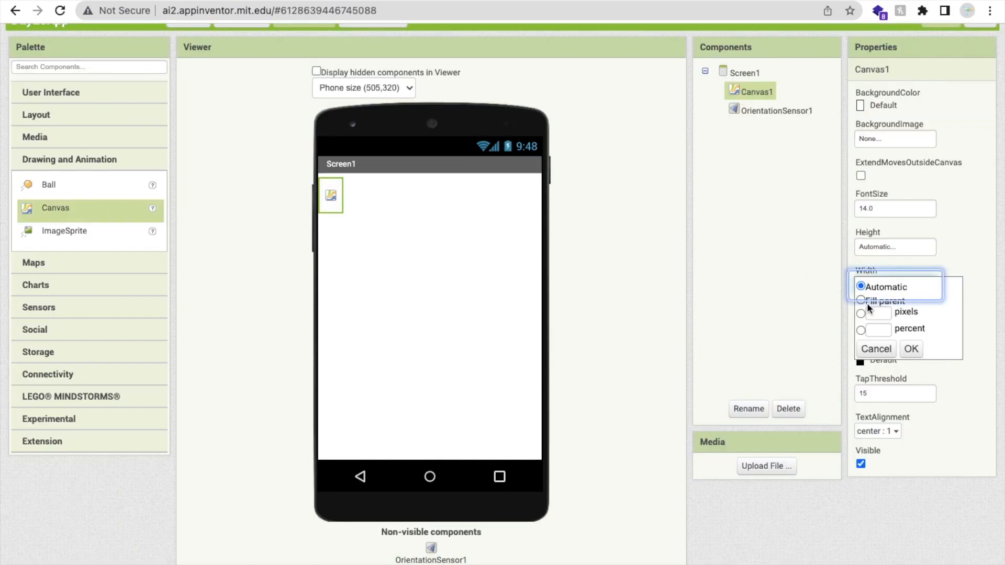
Set Canvas1's Width and Height both to Fill parent
{"action": "left_click", "coordinate": [910, 348]}
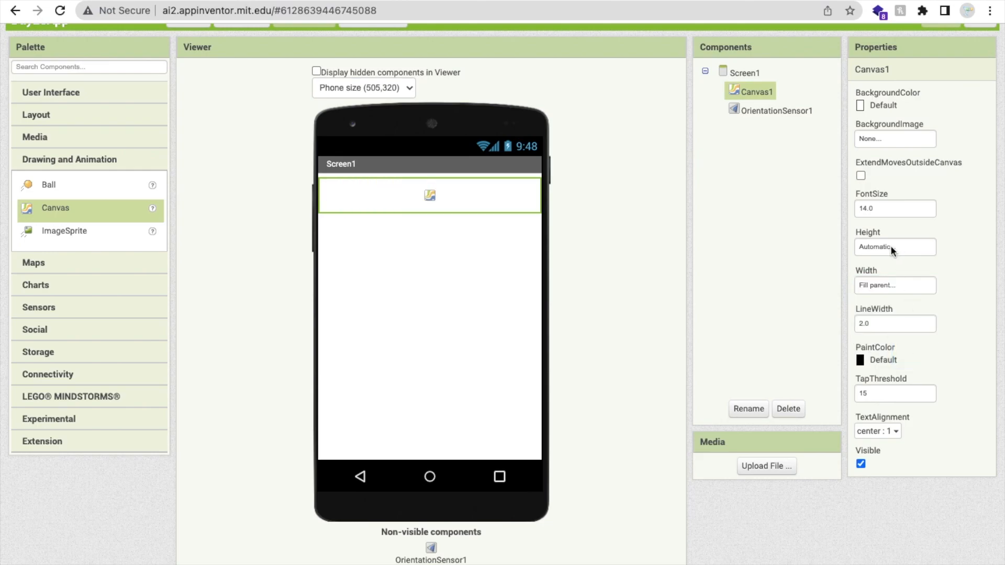
{"action": "left_click", "coordinate": [894, 247]}
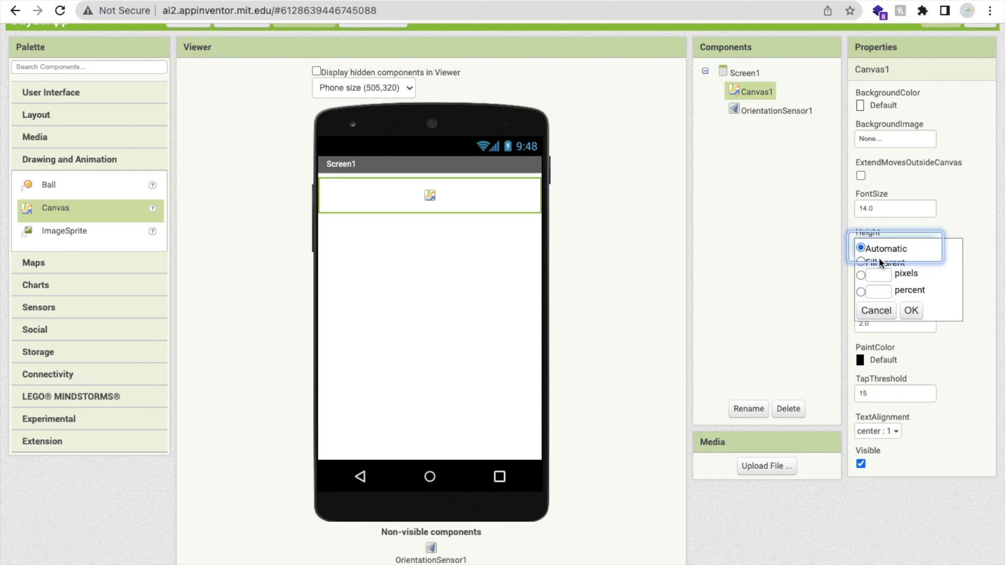
{"action": "left_click", "coordinate": [910, 309]}
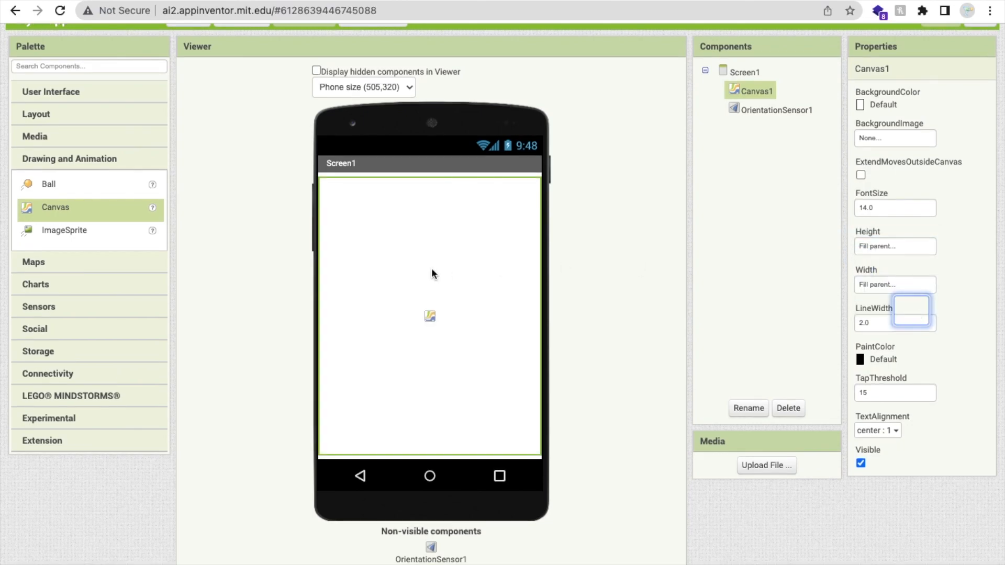
{"action": "left_click", "coordinate": [744, 71]}
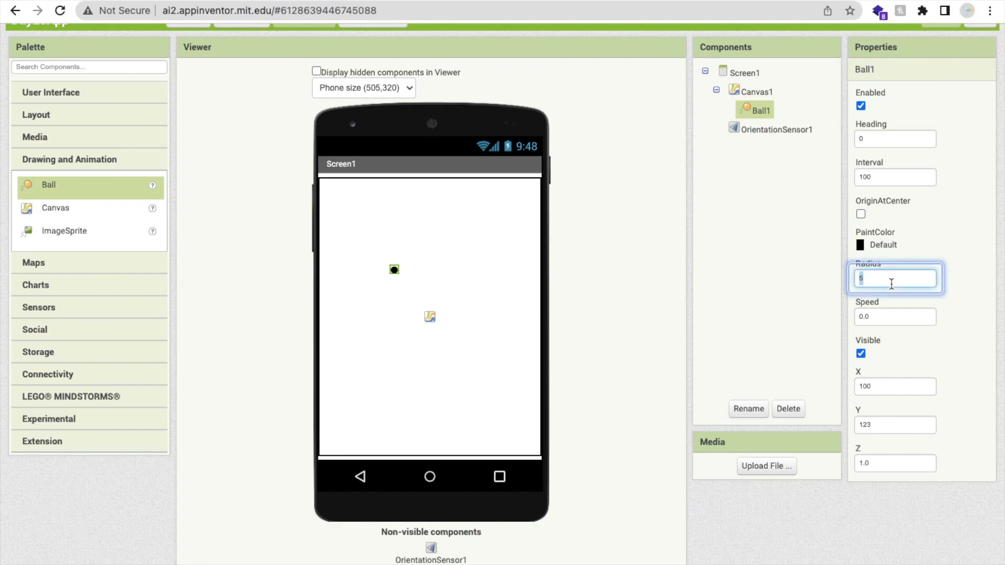
Give Ball1 radius 10 and move it toward the canvas centre
{"action": "type", "text": "10"}
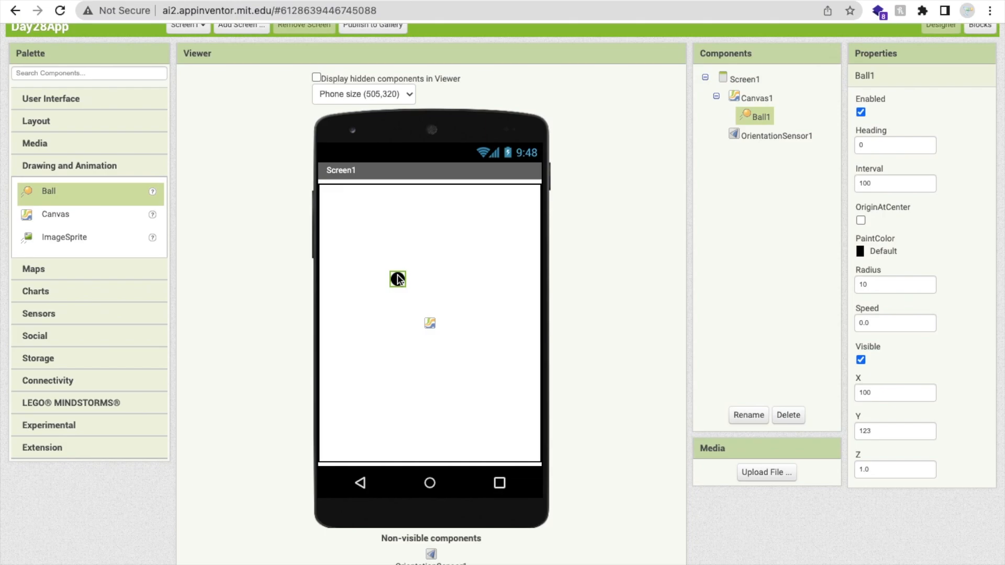
{"action": "left_click_drag", "start_coordinate": [398, 278], "coordinate": [430, 321]}
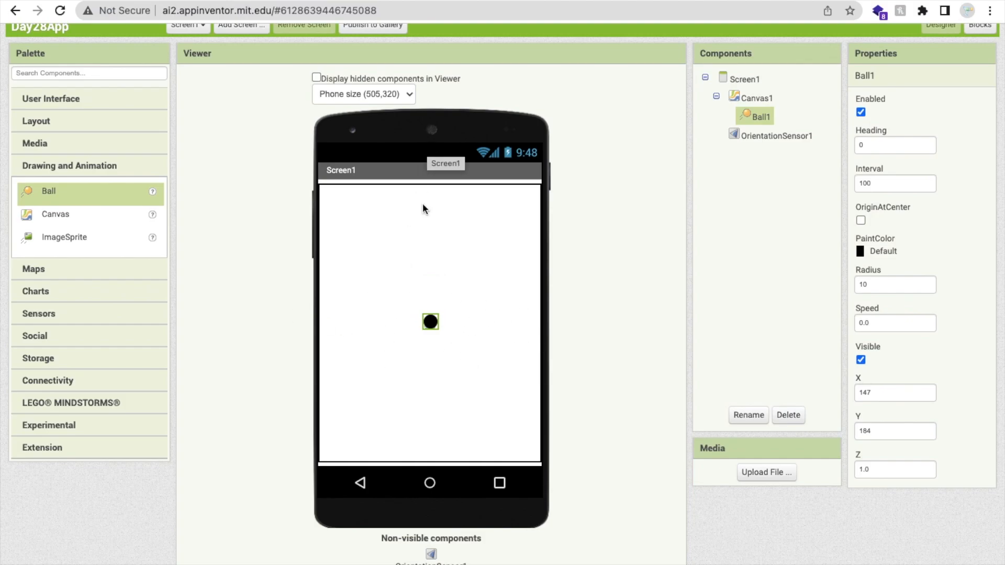
{"action": "mouse_move", "coordinate": [402, 401]}
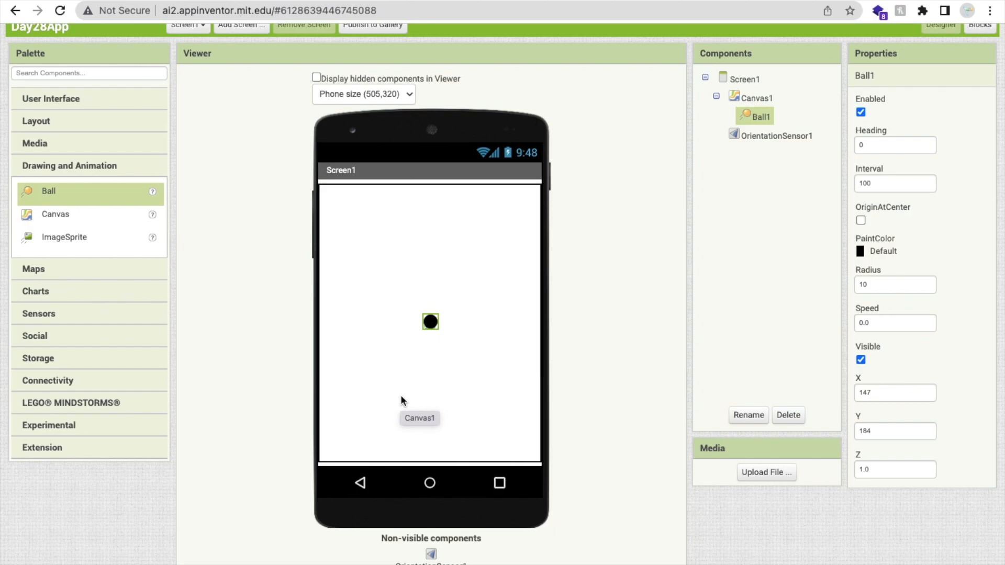
{"action": "mouse_move", "coordinate": [486, 272]}
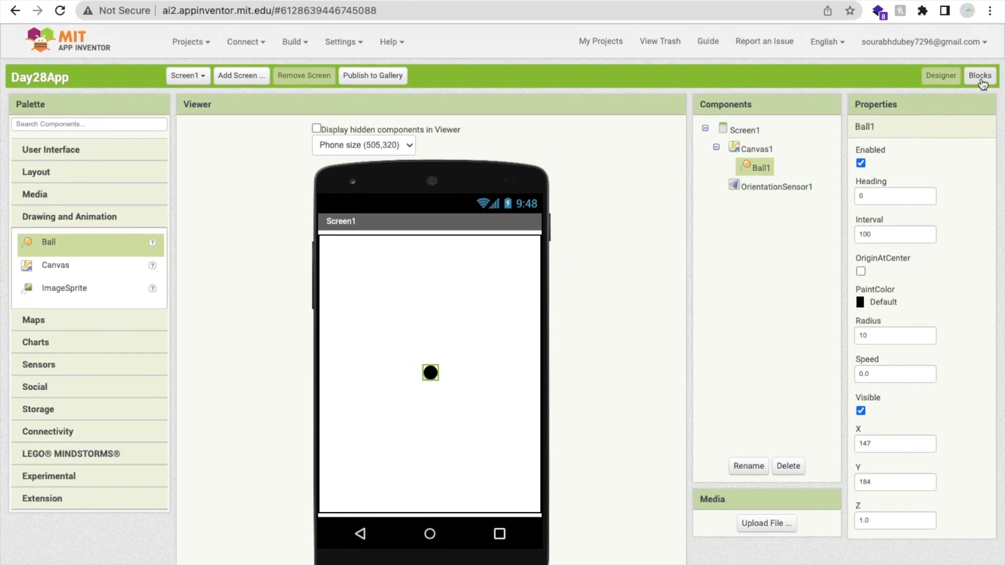
In Blocks, set Ball1.Heading to OrientationSensor1.Angle inside the OrientationChanged event
{"action": "left_click", "coordinate": [980, 76]}
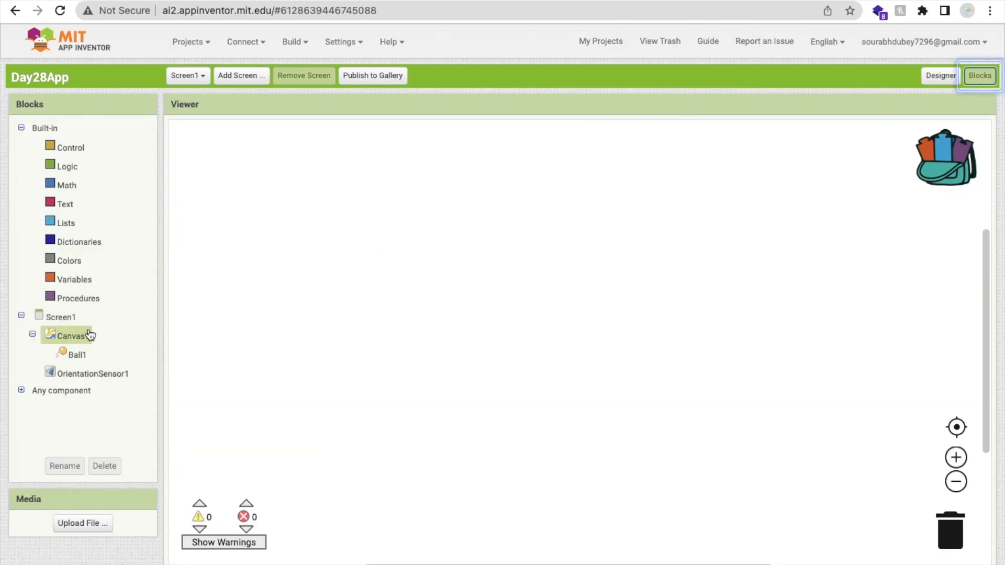
{"action": "left_click", "coordinate": [93, 374]}
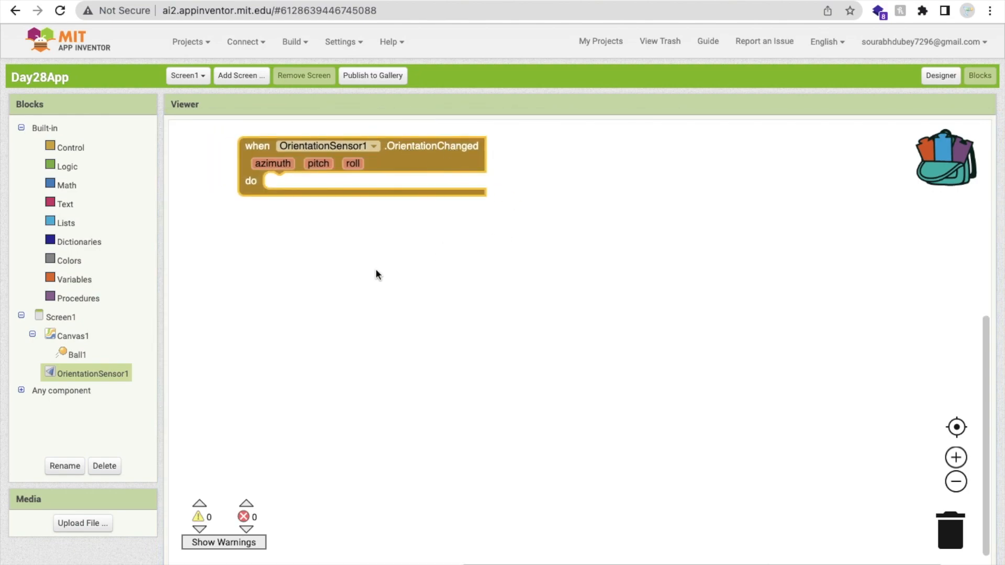
{"action": "mouse_move", "coordinate": [65, 222]}
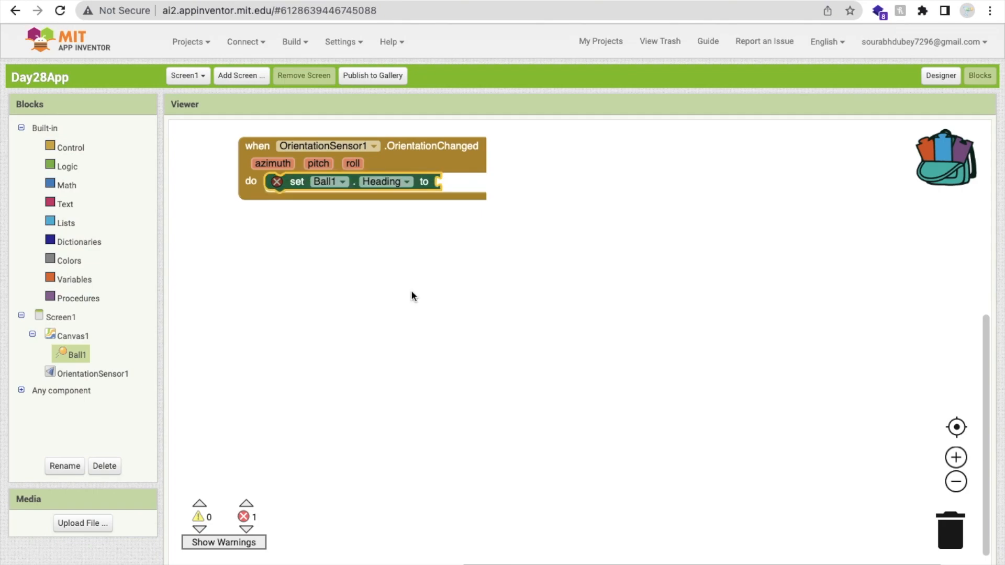
{"action": "left_click", "coordinate": [94, 373]}
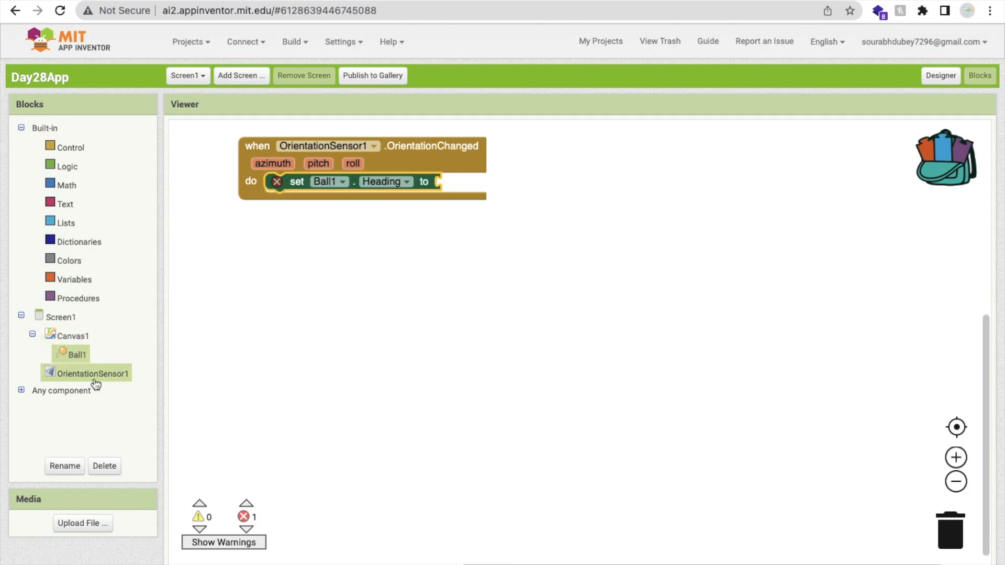
{"action": "left_click", "coordinate": [93, 373]}
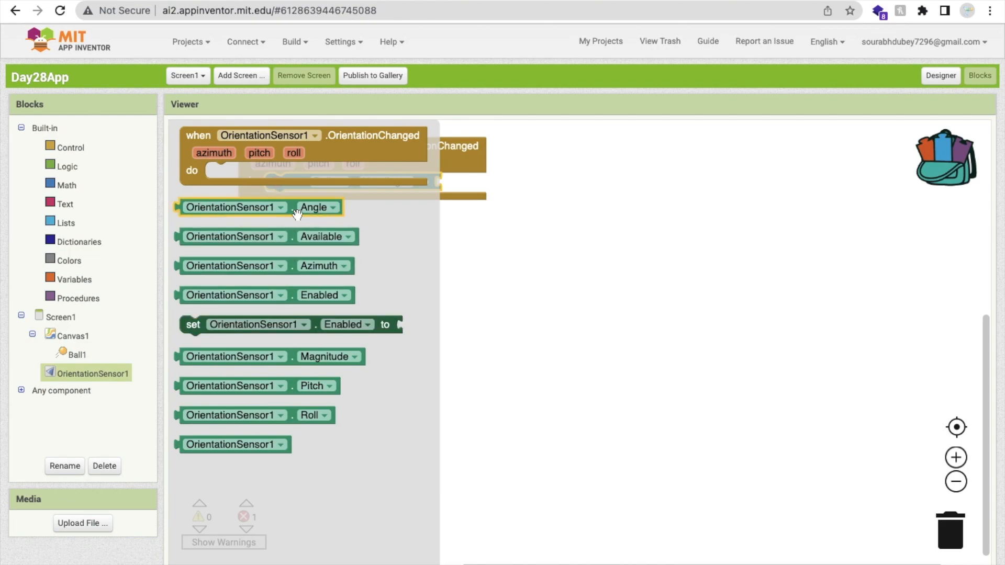
{"action": "left_click_drag", "start_coordinate": [260, 207], "coordinate": [493, 190]}
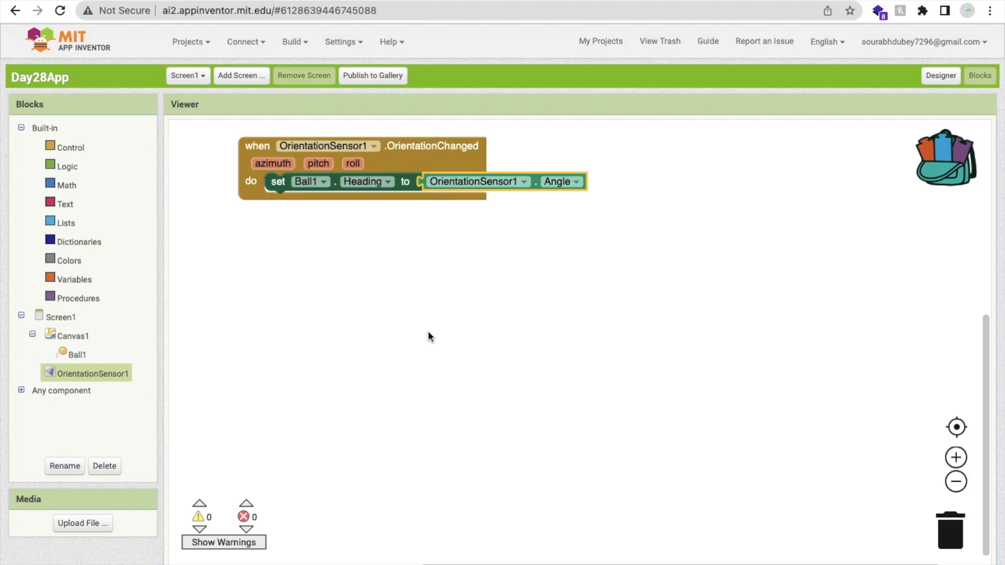
{"action": "left_click", "coordinate": [77, 355]}
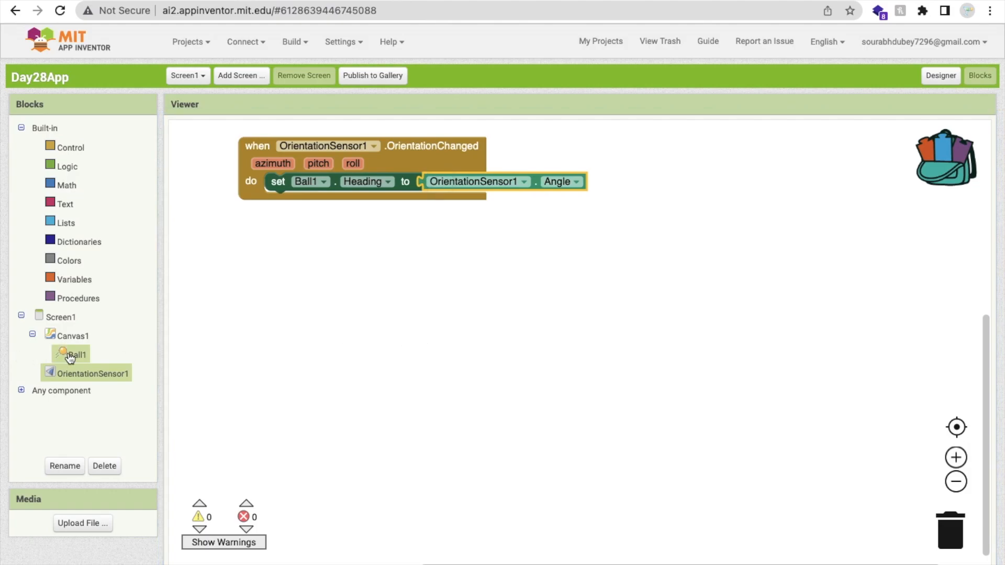
Add set Ball1.Speed to 20 under the heading block in the handler
{"action": "left_click", "coordinate": [77, 355]}
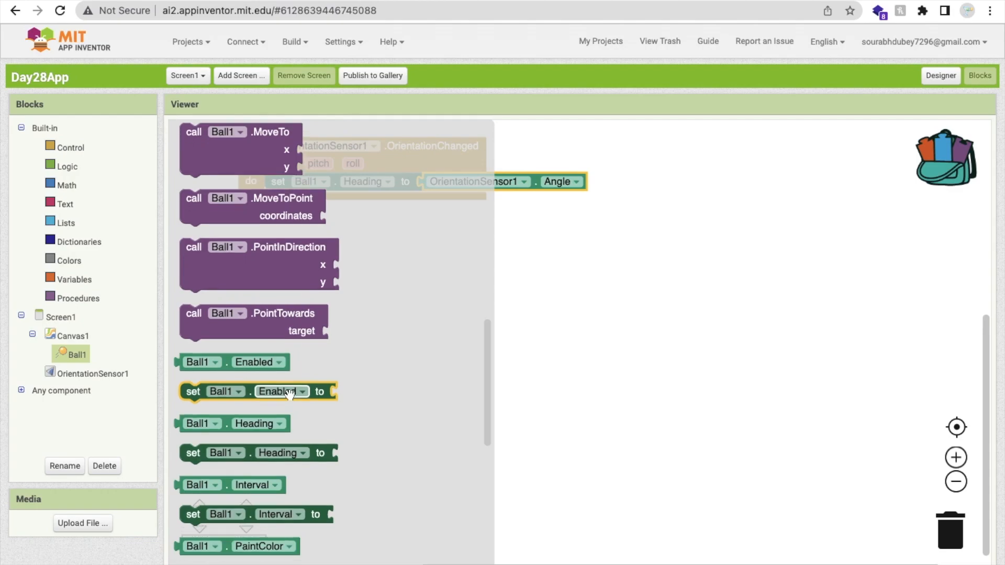
{"action": "scroll", "scroll_direction": "down", "scroll_amount": 3}
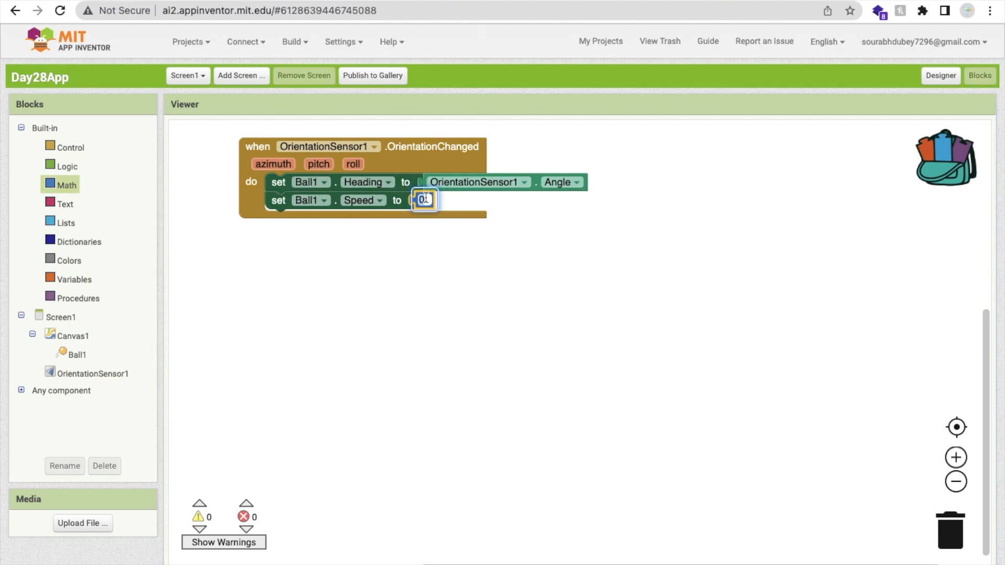
{"action": "type", "text": "20"}
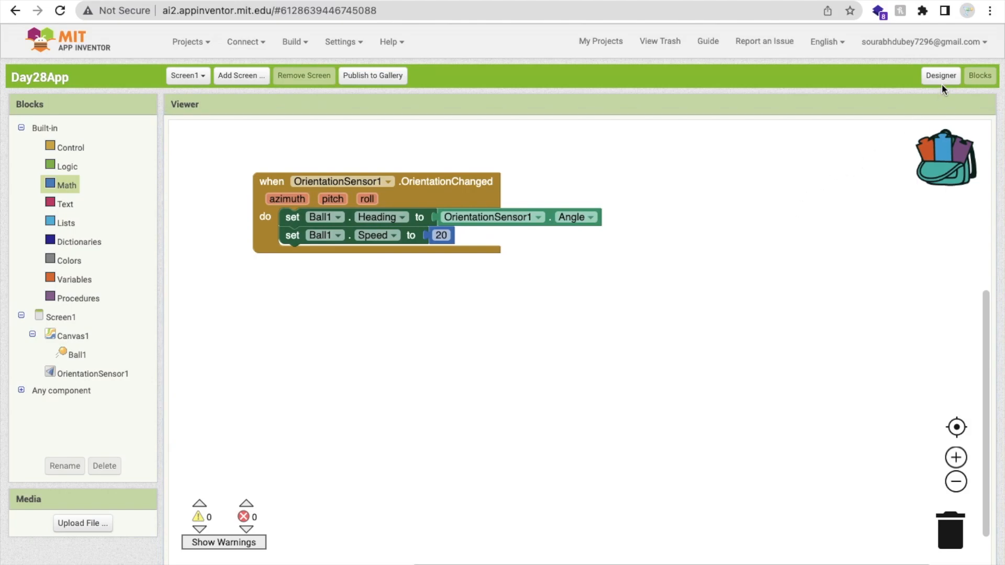
Connect via AI Companion and run Day28App live on the phone
{"action": "left_click", "coordinate": [245, 41]}
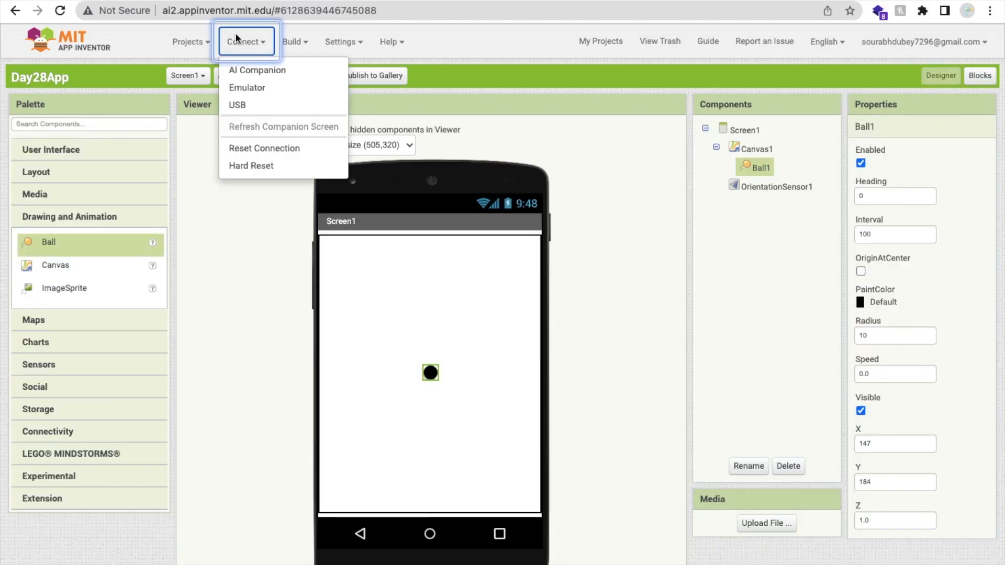
{"action": "left_click", "coordinate": [237, 104]}
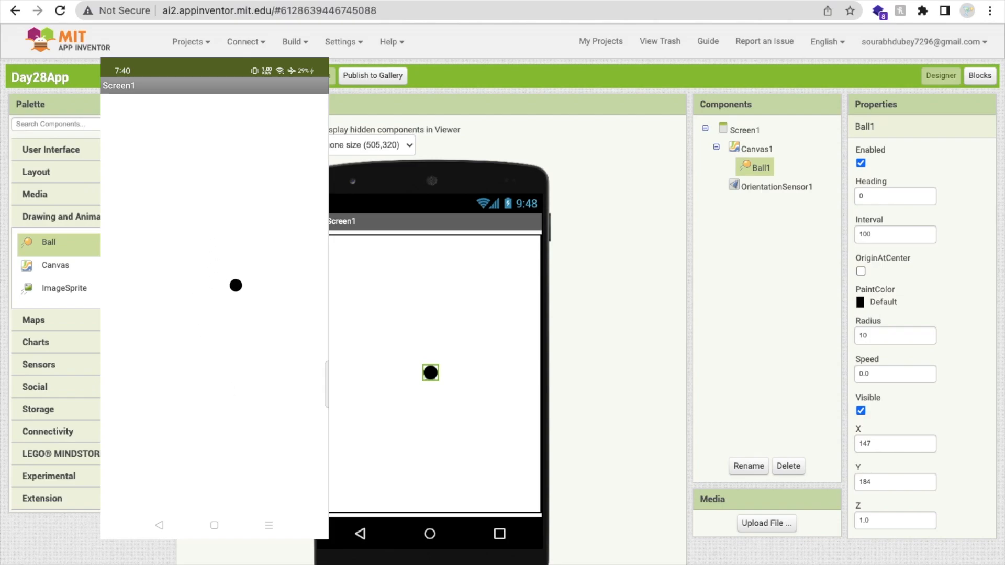
{"action": "left_click_drag", "start_coordinate": [236, 284], "coordinate": [121, 271]}
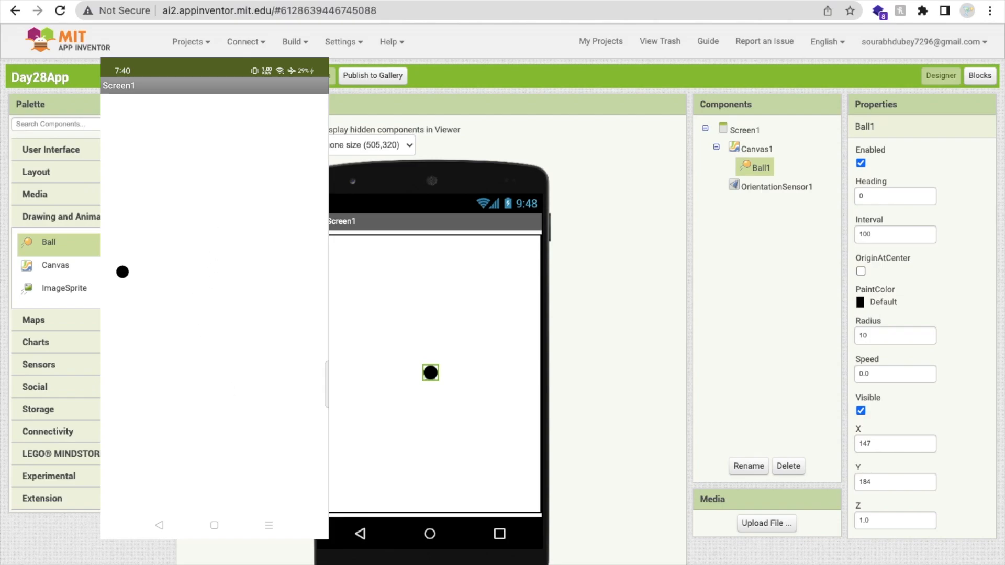